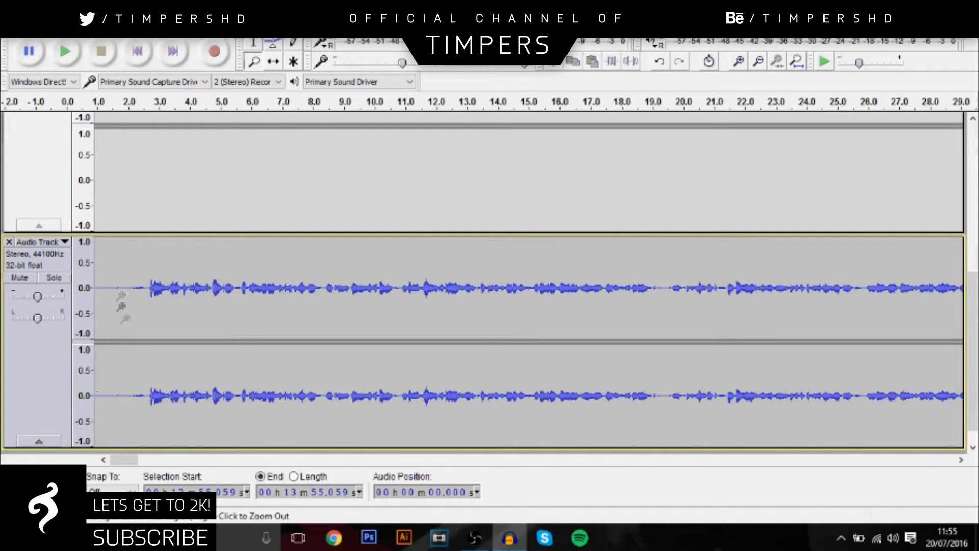
Select the silent opening seconds of the voice track as the noise sample
{"action": "left_click", "coordinate": [253, 52]}
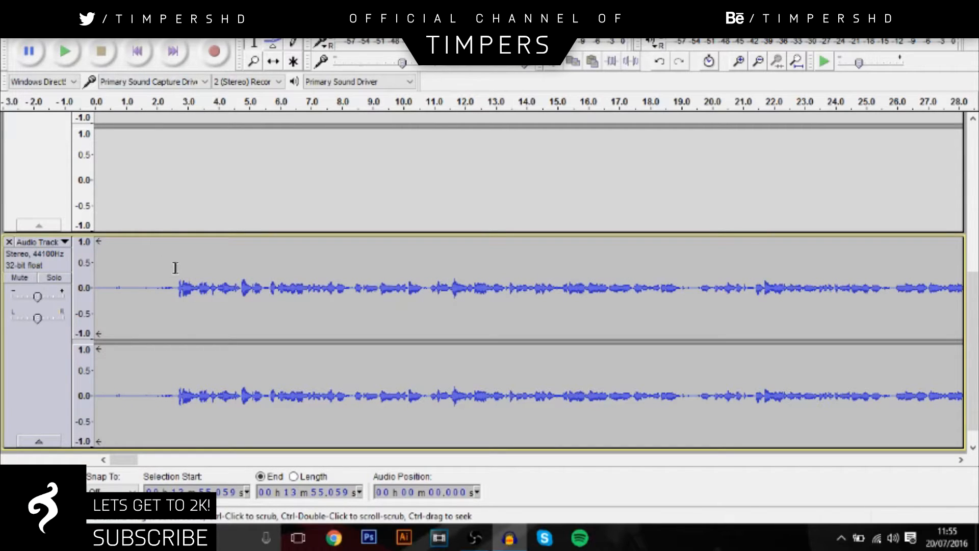
{"action": "left_click_drag", "start_coordinate": [96, 287], "coordinate": [178, 288]}
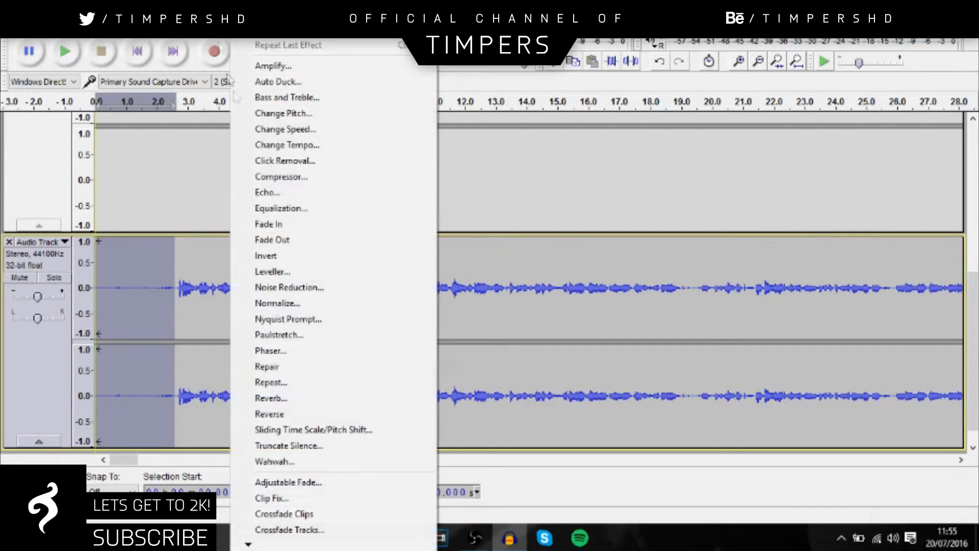
Apply Noise Reduction to the whole track at 2 dB, sensitivity 0.00, smoothing 150
{"action": "left_click", "coordinate": [288, 288]}
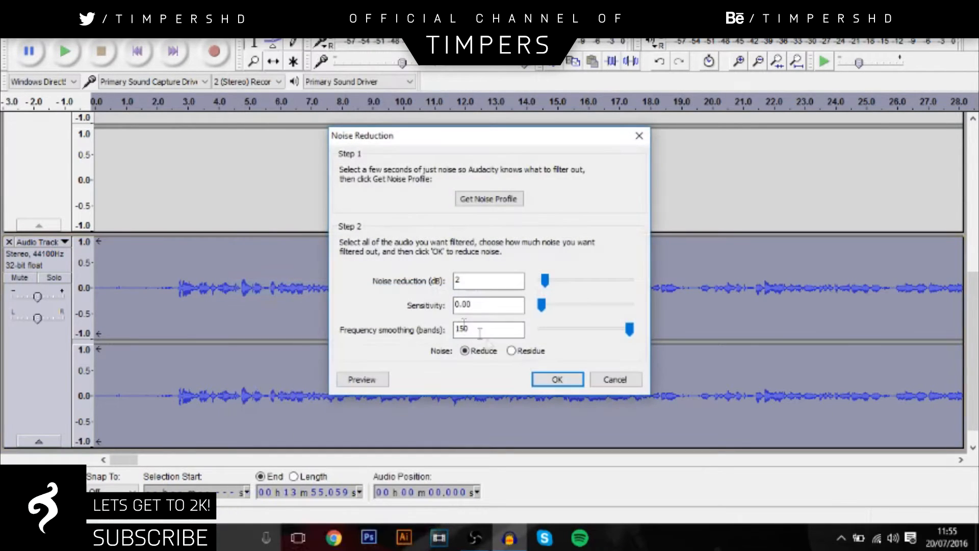
{"action": "left_click", "coordinate": [556, 380]}
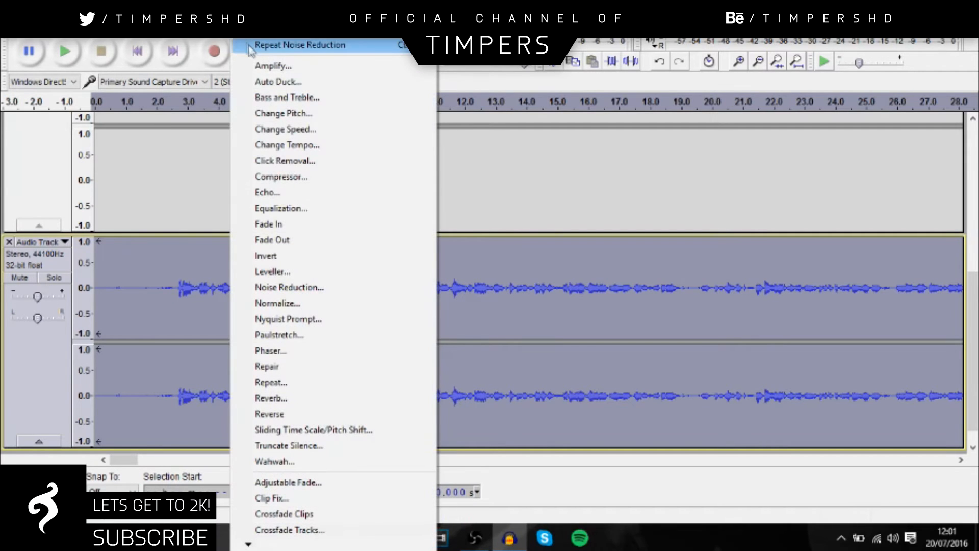
{"action": "mouse_move", "coordinate": [281, 208]}
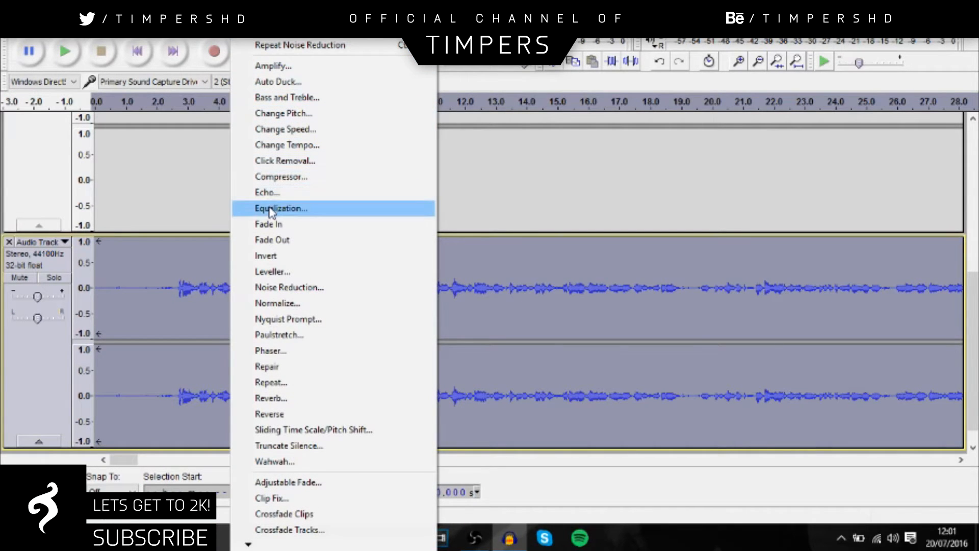
Apply the Bass Boost equalization curve to the voice track
{"action": "left_click", "coordinate": [280, 208]}
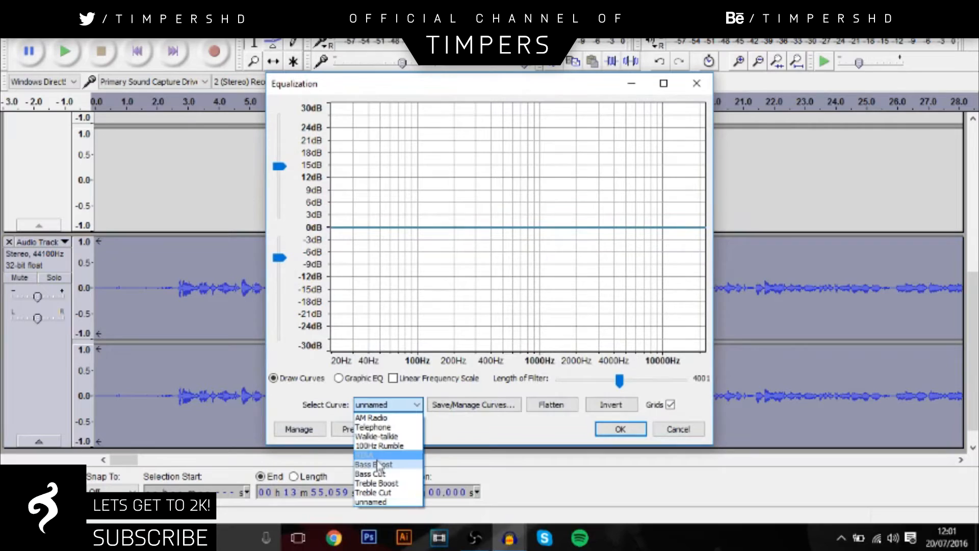
{"action": "left_click", "coordinate": [619, 430]}
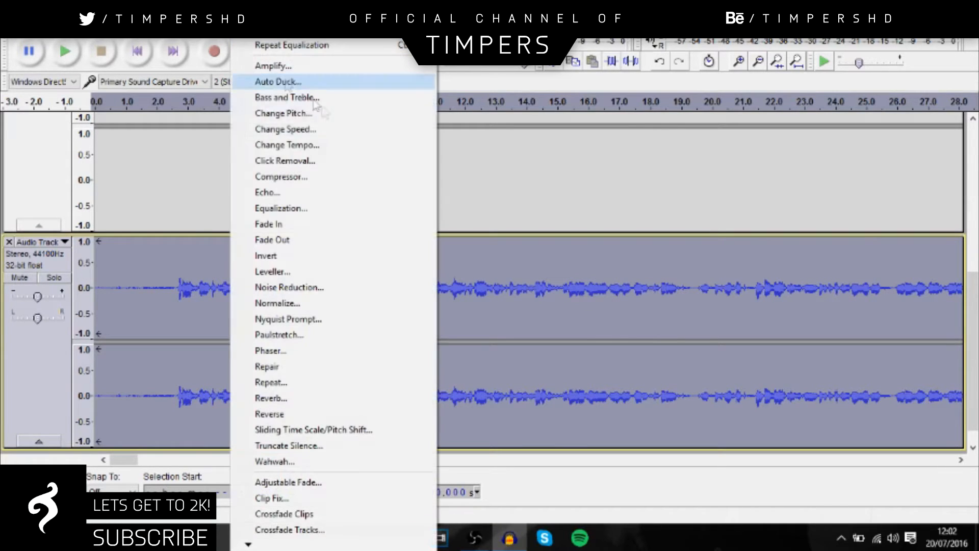
Apply a Treble Boost curve lowered to about 5 dB above 4000 Hz
{"action": "left_click", "coordinate": [281, 208]}
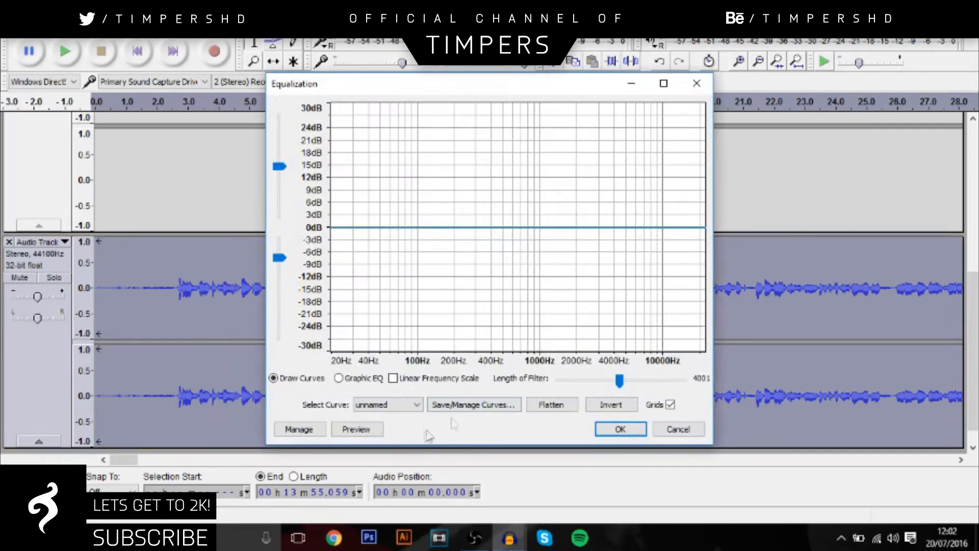
{"action": "left_click", "coordinate": [385, 404]}
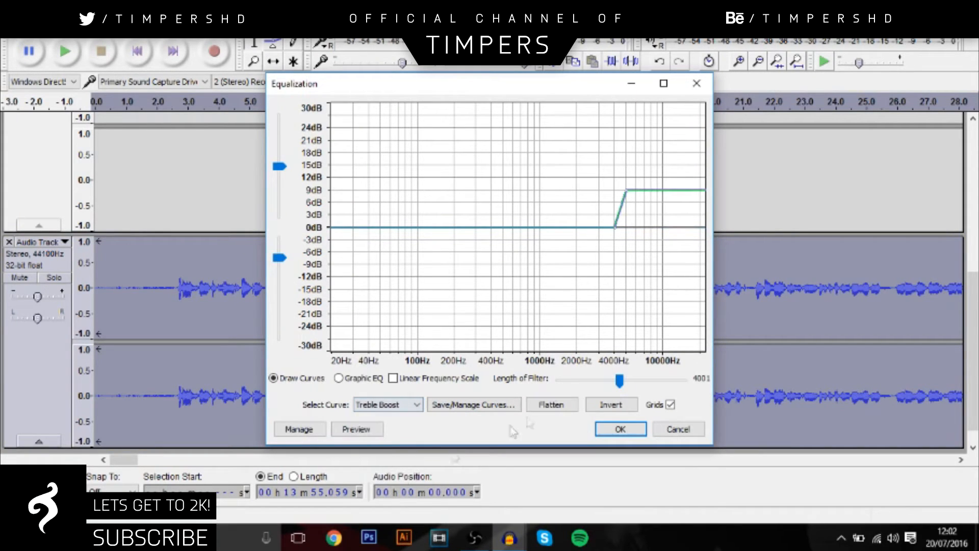
{"action": "left_click_drag", "start_coordinate": [627, 191], "coordinate": [627, 202]}
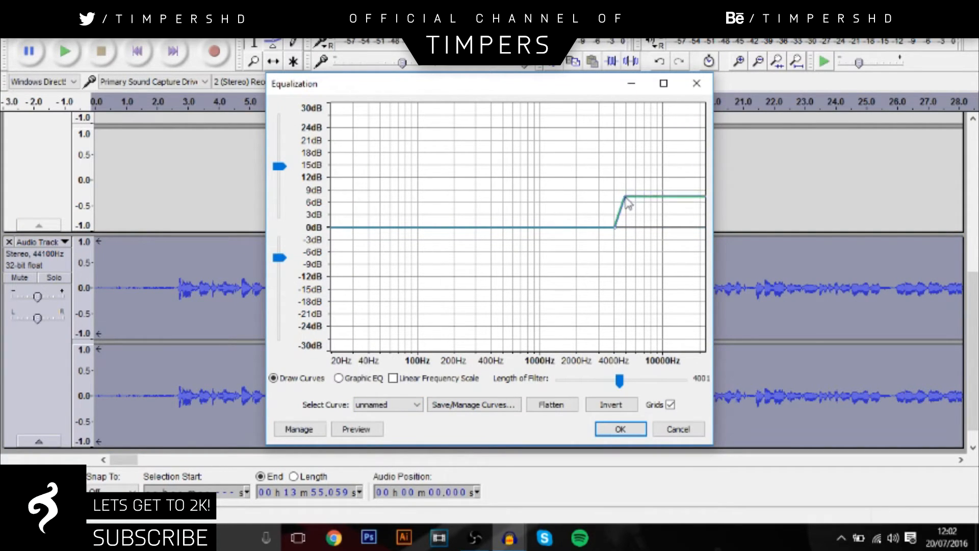
{"action": "left_click_drag", "start_coordinate": [627, 203], "coordinate": [627, 212]}
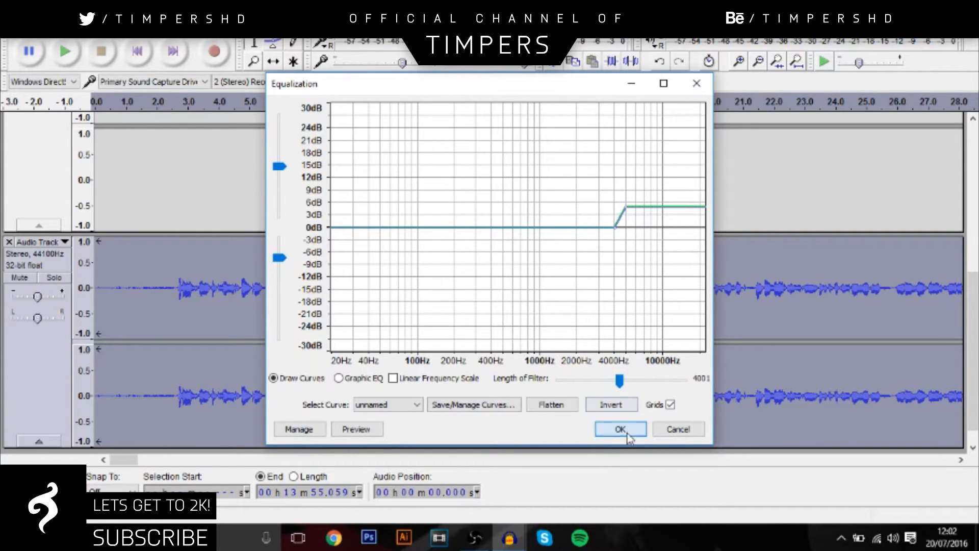
{"action": "left_click", "coordinate": [619, 429]}
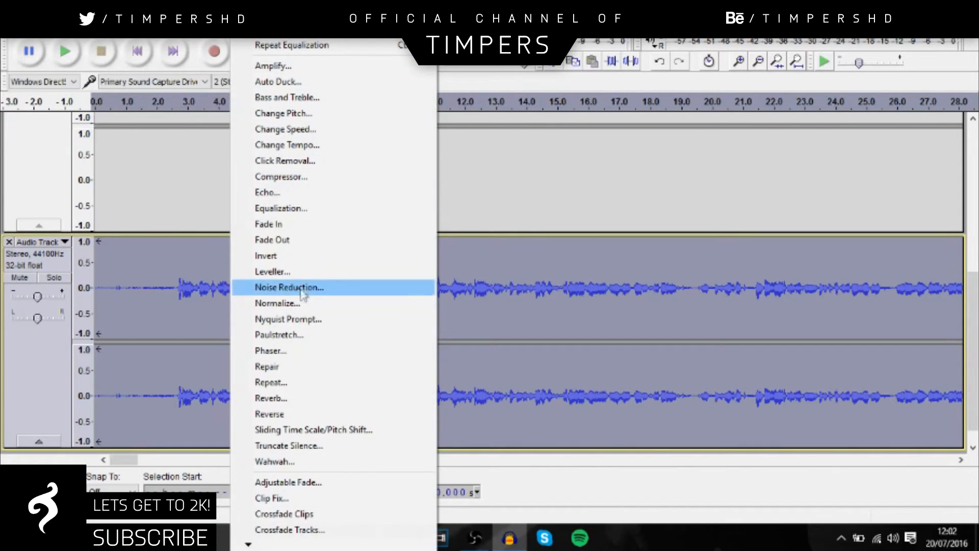
Normalize the track to a −1.0 dB peak with DC offset removed
{"action": "left_click", "coordinate": [277, 303]}
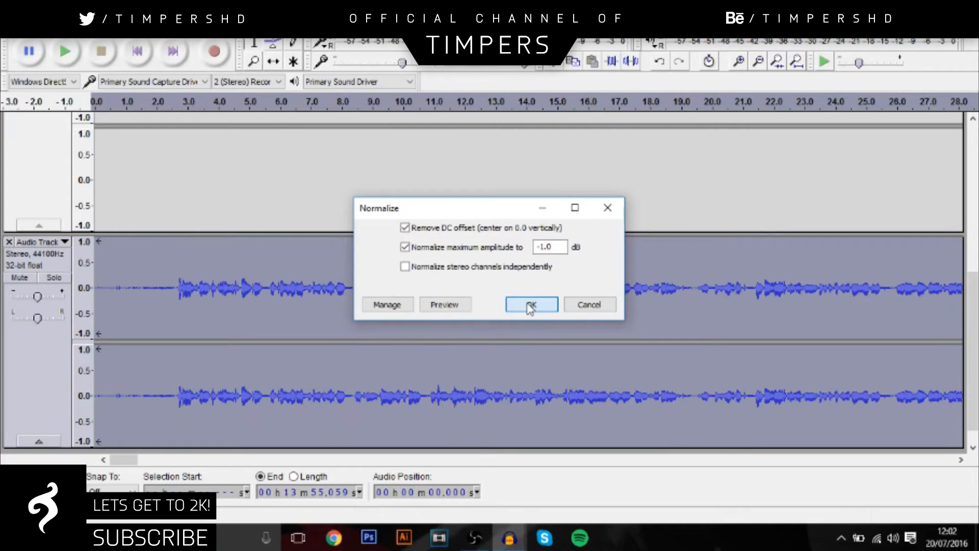
{"action": "left_click", "coordinate": [530, 304]}
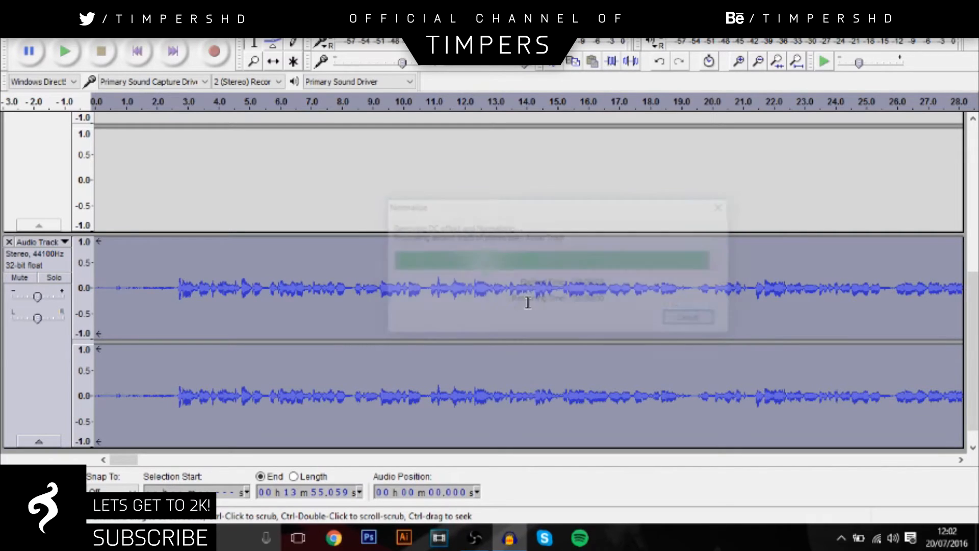
{"action": "left_click", "coordinate": [687, 317]}
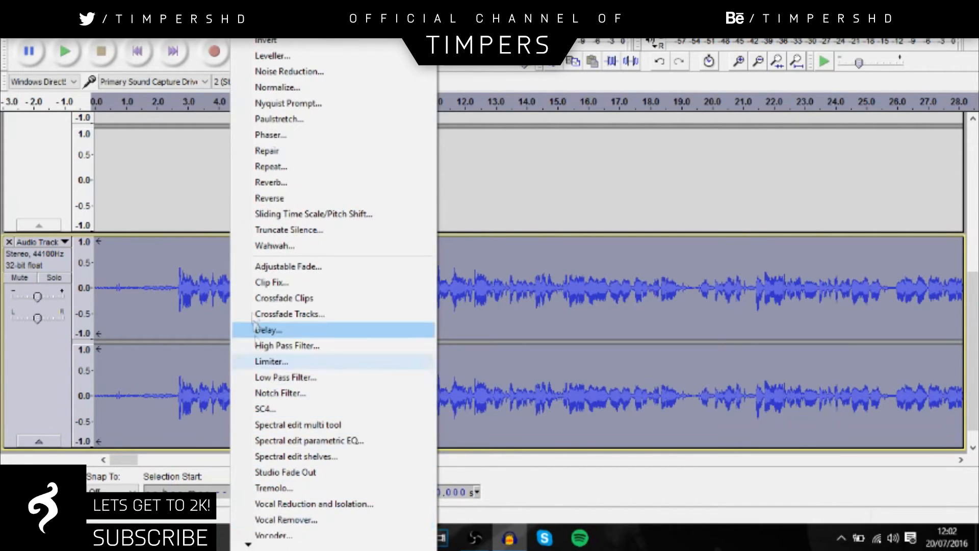
{"action": "mouse_move", "coordinate": [312, 266]}
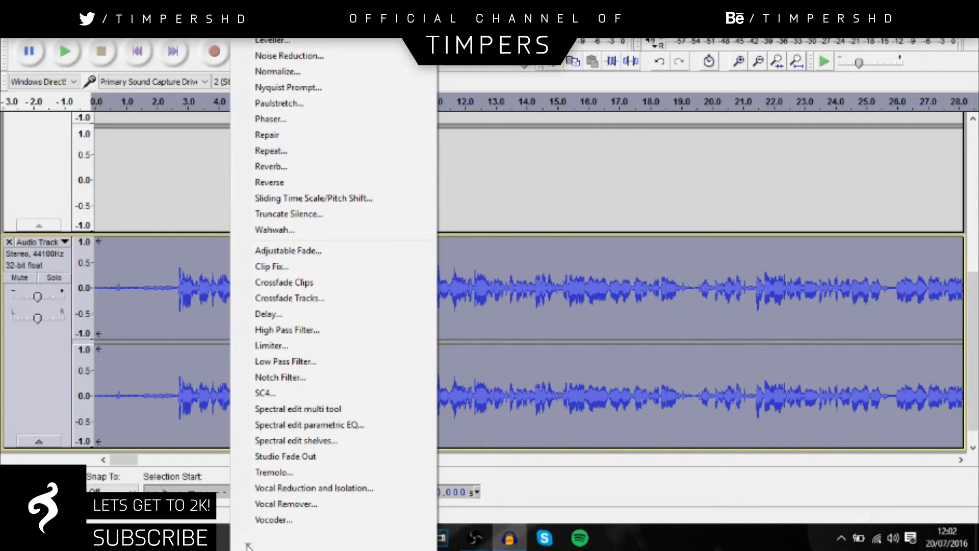
{"action": "mouse_move", "coordinate": [289, 55]}
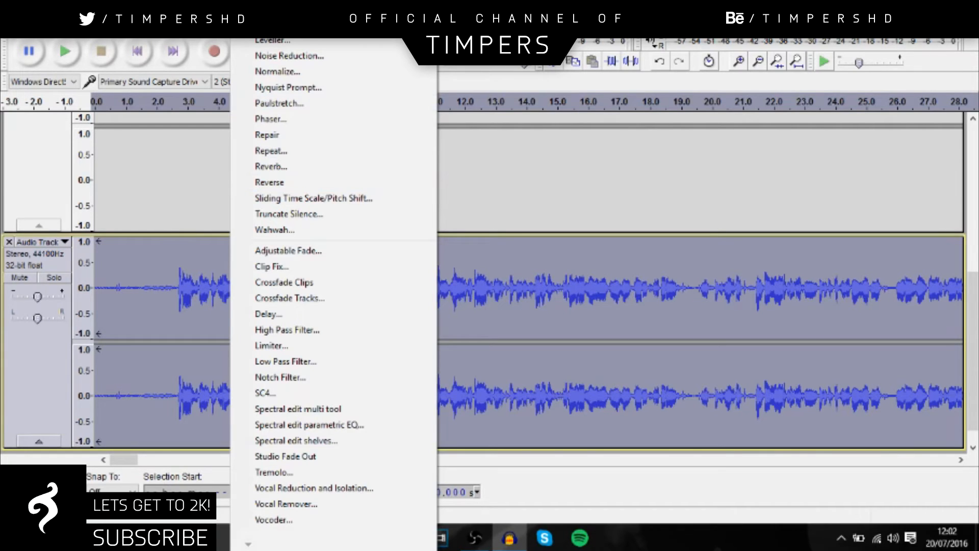
Apply a Hard Limiter with 5 dB input gain, −3 dB limit and 10 ms hold
{"action": "left_click", "coordinate": [271, 346]}
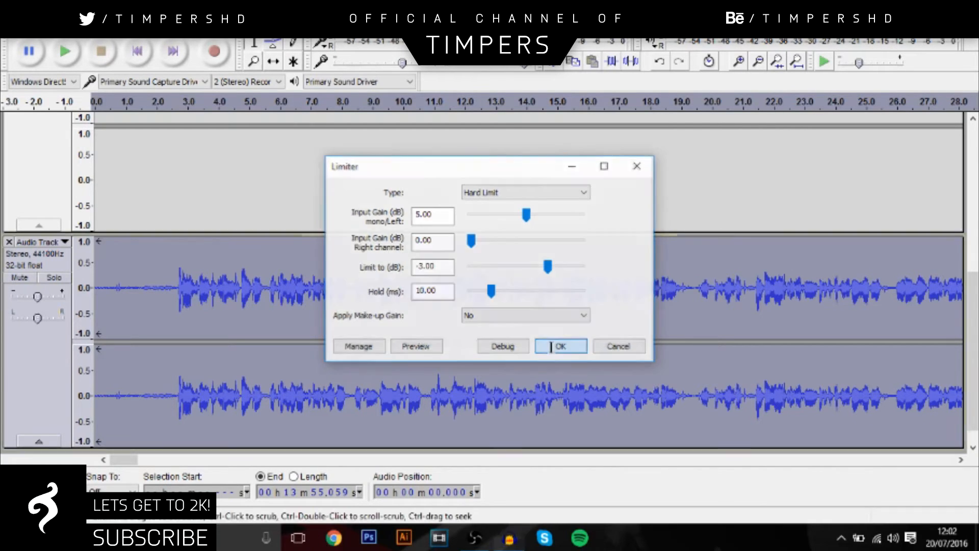
{"action": "left_click", "coordinate": [560, 346]}
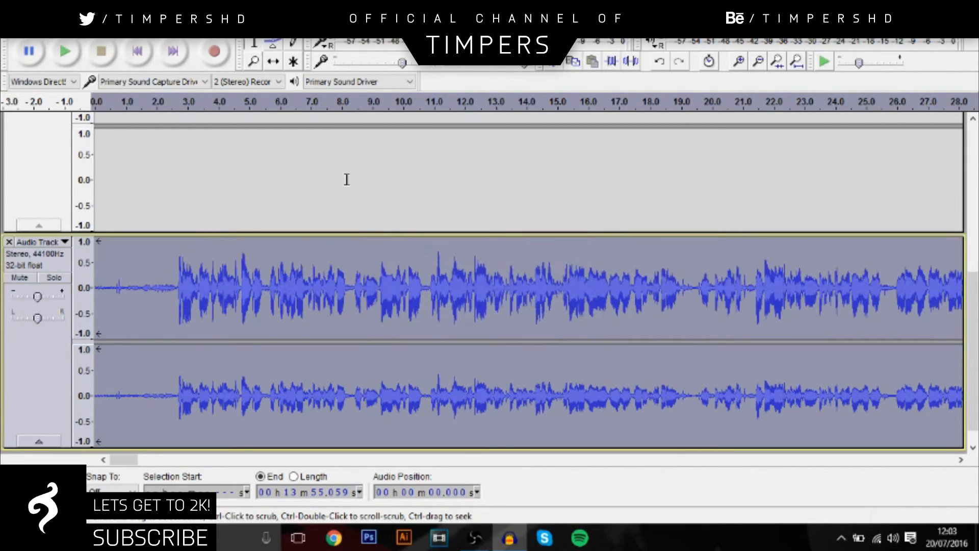
{"action": "mouse_move", "coordinate": [223, 147]}
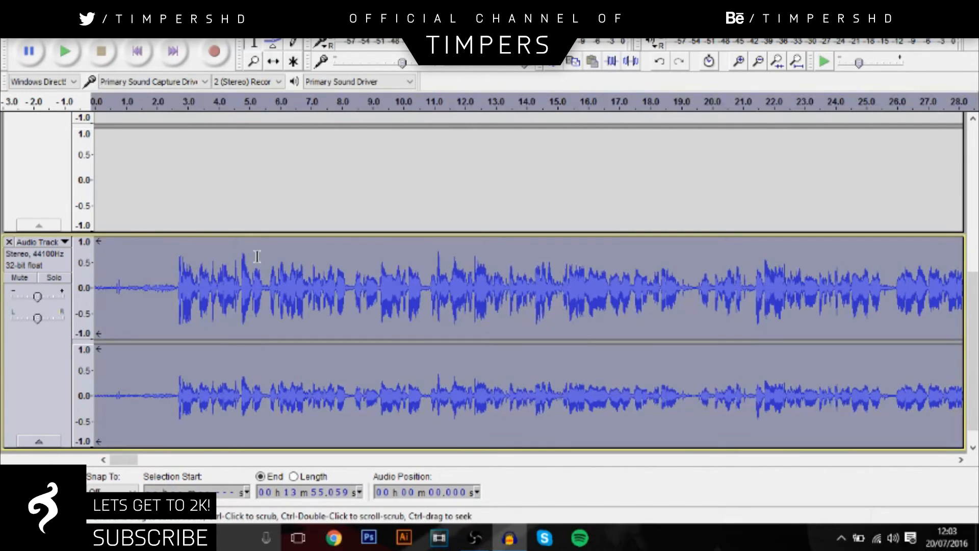
{"action": "left_click", "coordinate": [248, 82]}
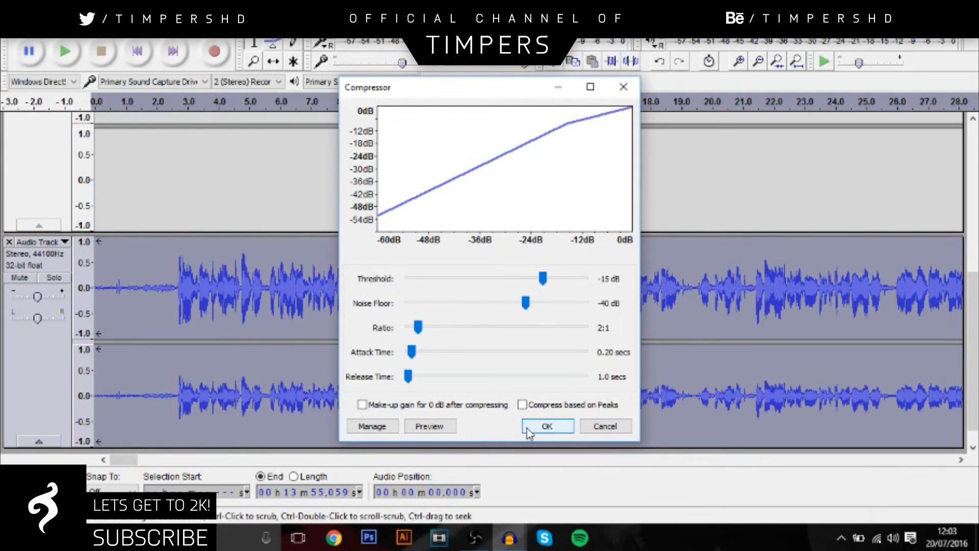
Compress the track at −15 dB threshold, −40 dB noise floor, 2:1 ratio
{"action": "left_click", "coordinate": [546, 427]}
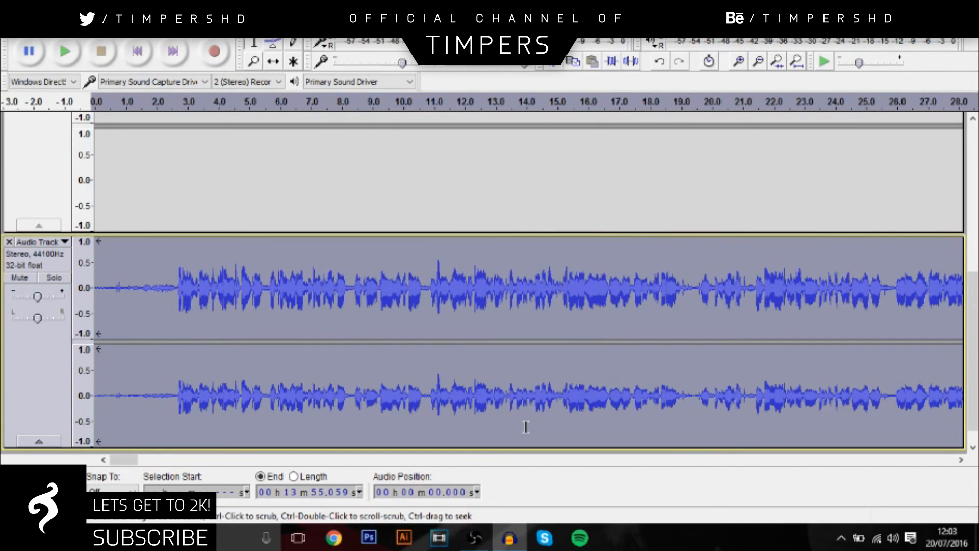
{"action": "mouse_move", "coordinate": [396, 312]}
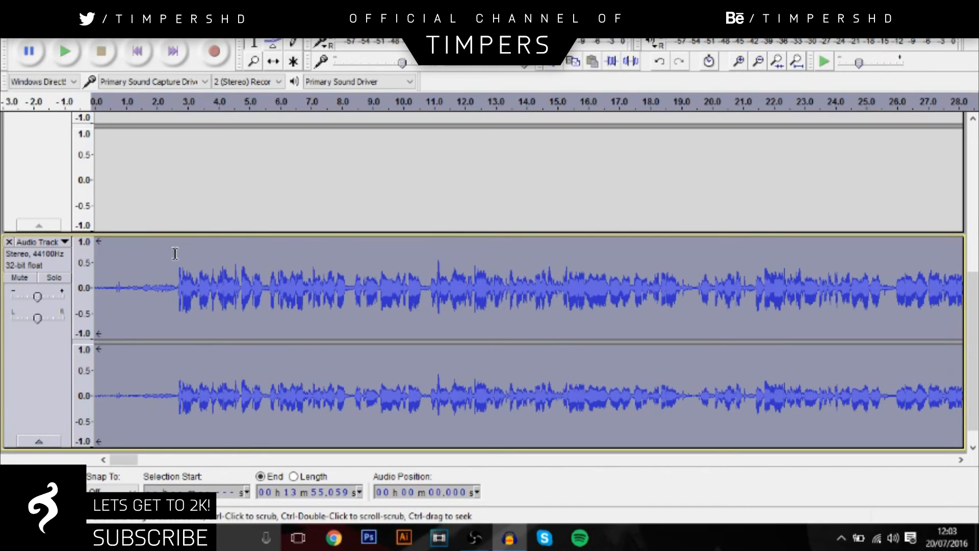
Select the quiet lead-in from 0 to about 2.6 s before the speech
{"action": "left_click_drag", "start_coordinate": [94, 288], "coordinate": [176, 288]}
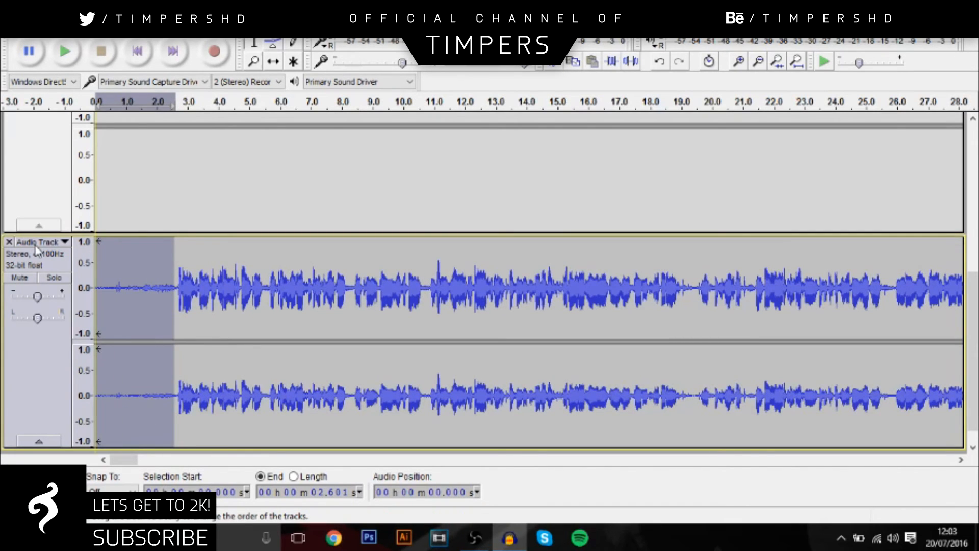